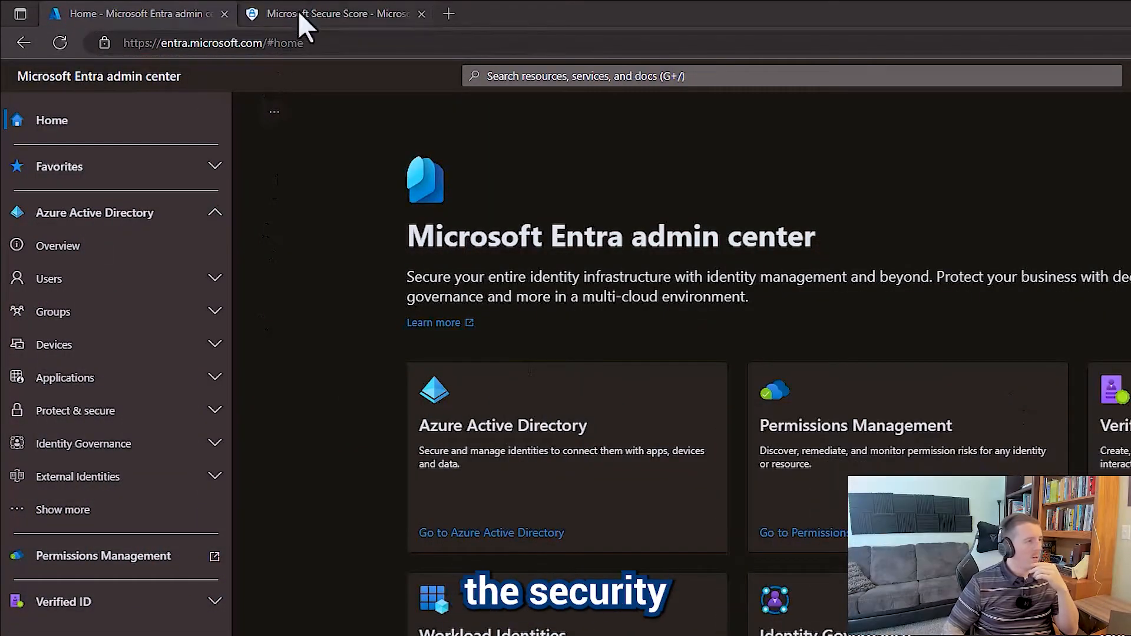
On Secure Score, view the implementation details of 'Designate more than one global admin'
{"action": "left_click", "coordinate": [331, 13]}
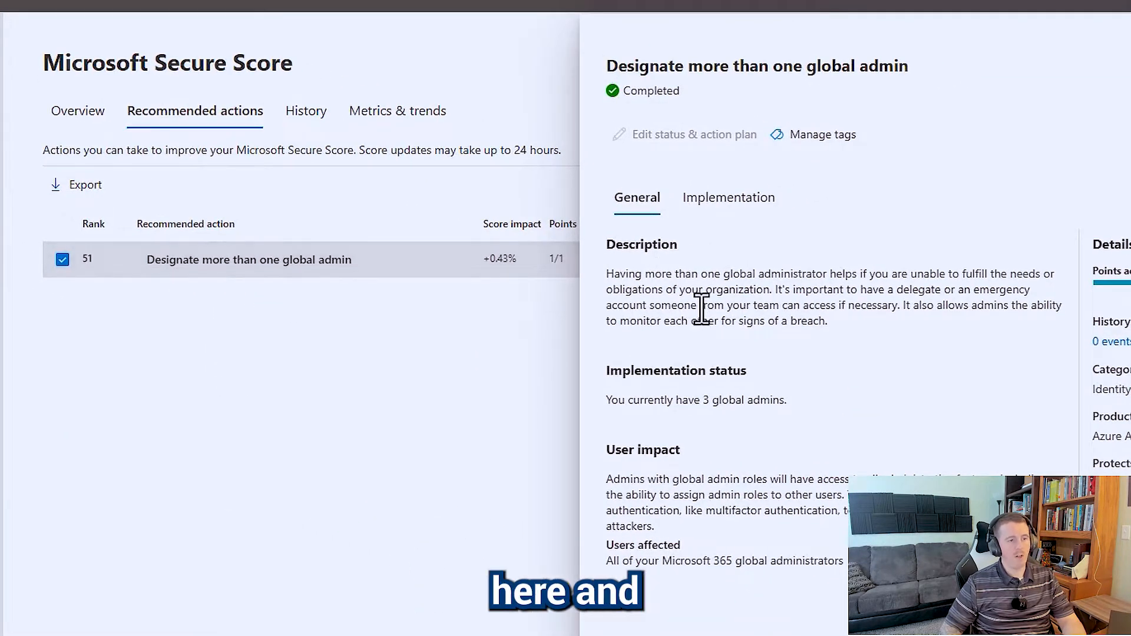
{"action": "mouse_move", "coordinate": [739, 321]}
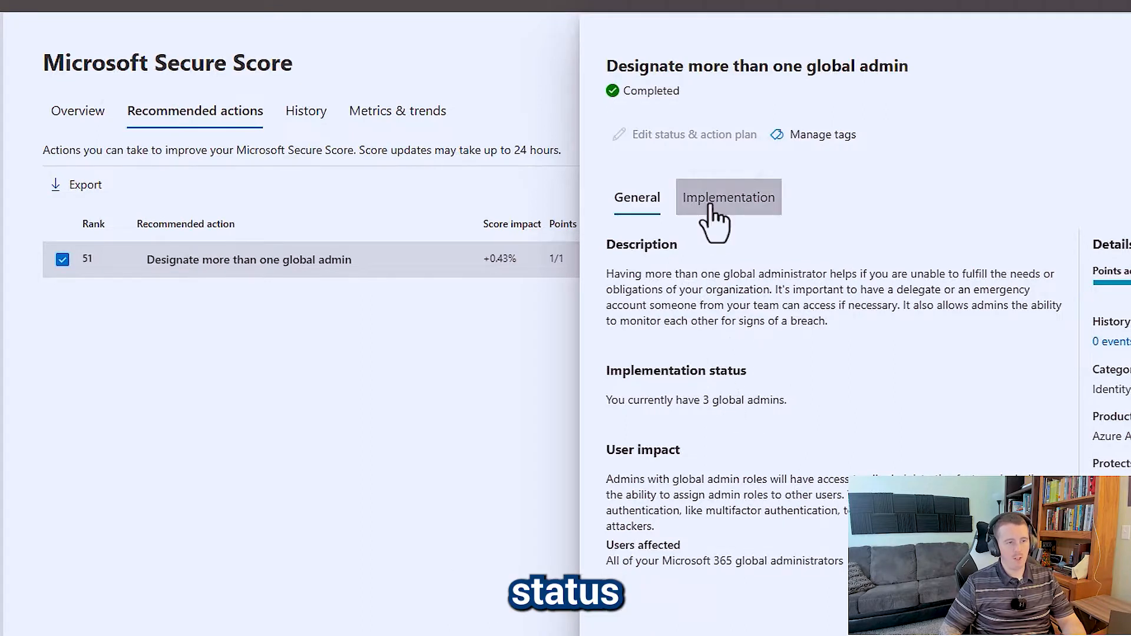
{"action": "left_click", "coordinate": [729, 197]}
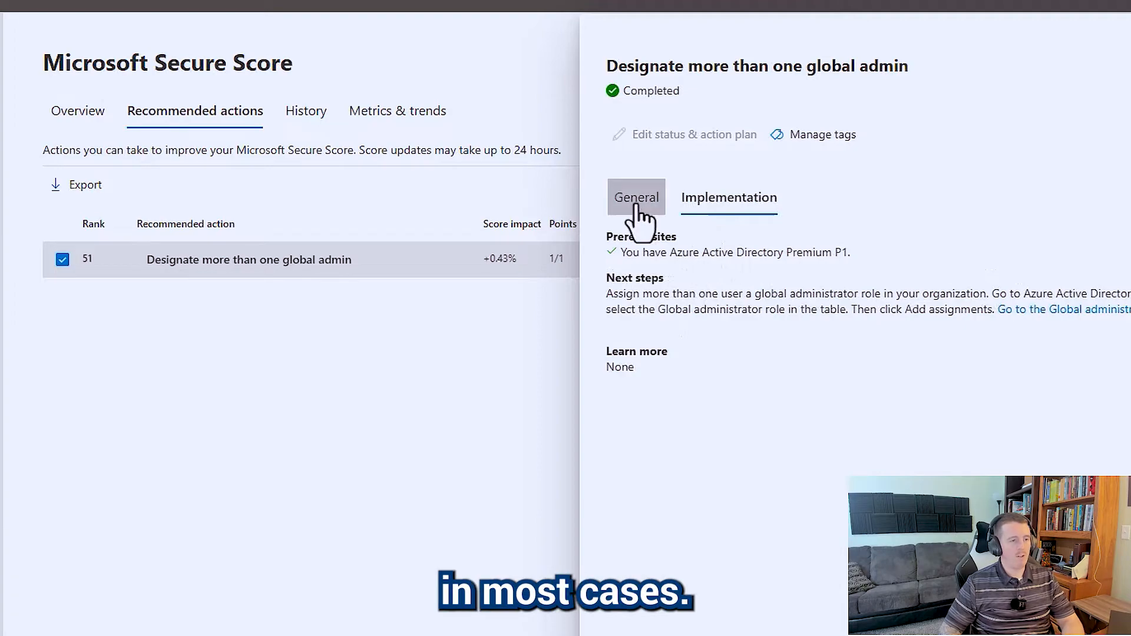
Return the recommendation to its General description and go back to the Entra admin center
{"action": "left_click", "coordinate": [636, 196]}
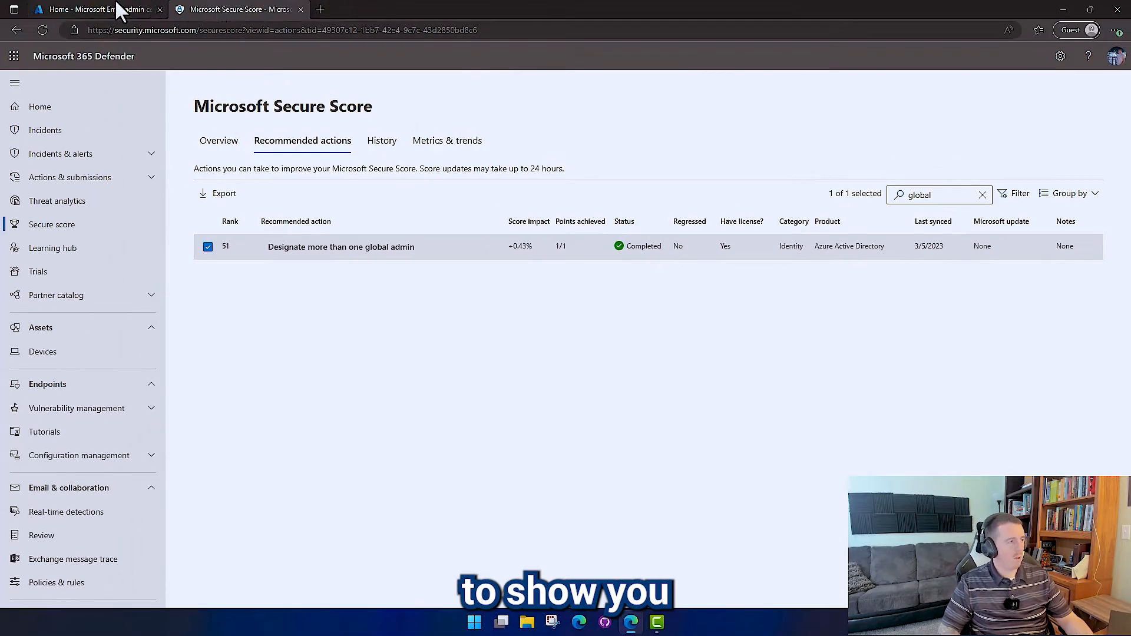
{"action": "left_click", "coordinate": [93, 9]}
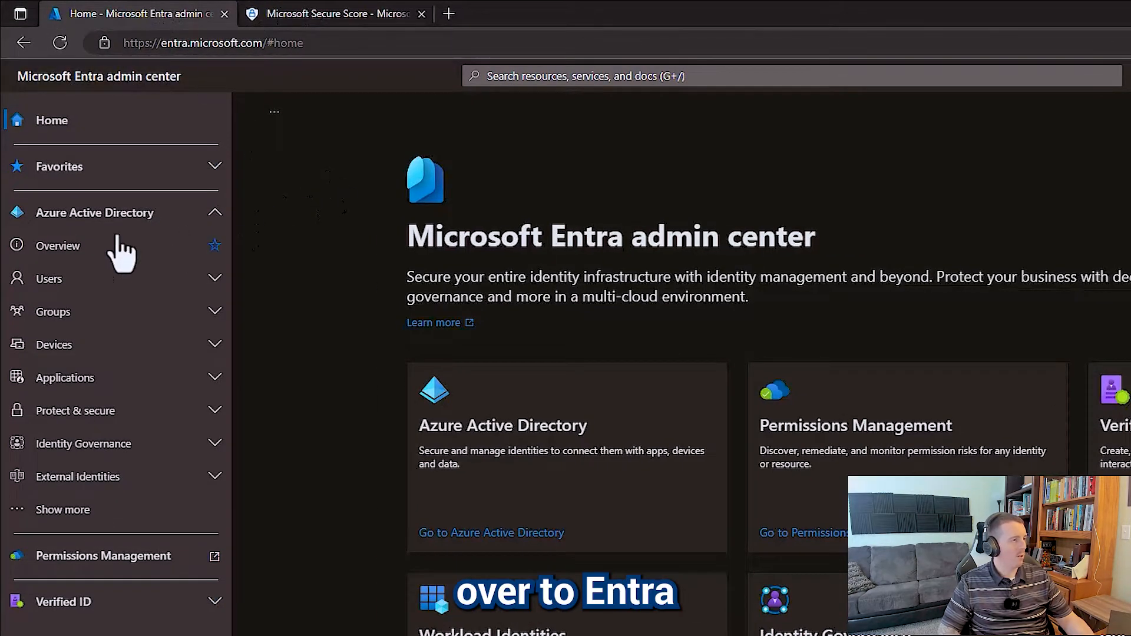
Open Azure.BreakGlass.Admin from the All users list
{"action": "left_click", "coordinate": [49, 278]}
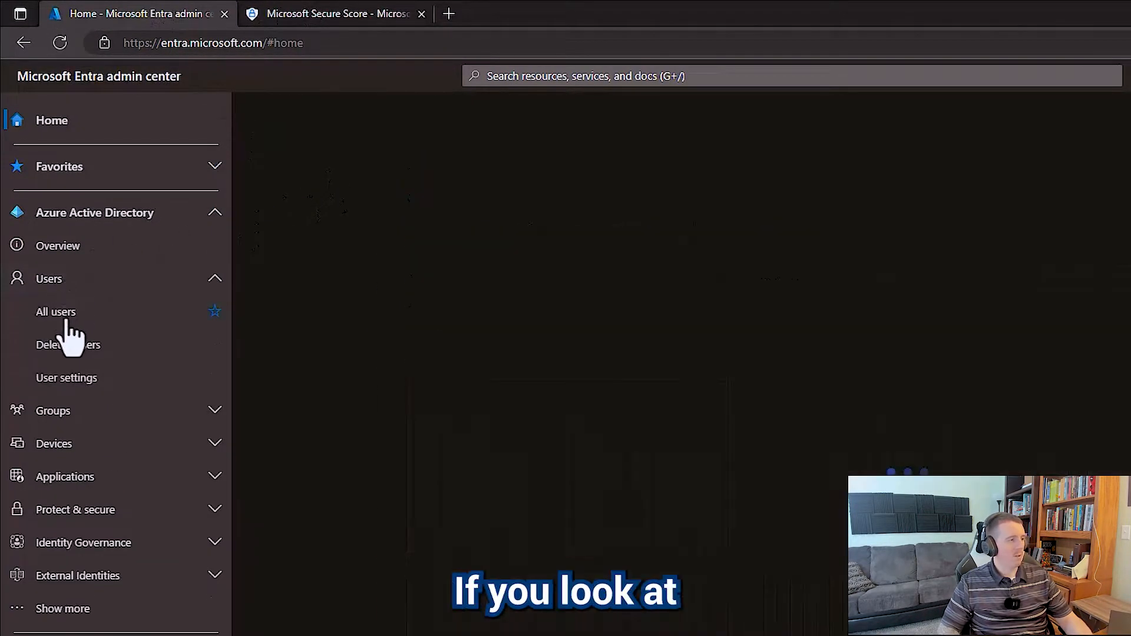
{"action": "left_click", "coordinate": [55, 311]}
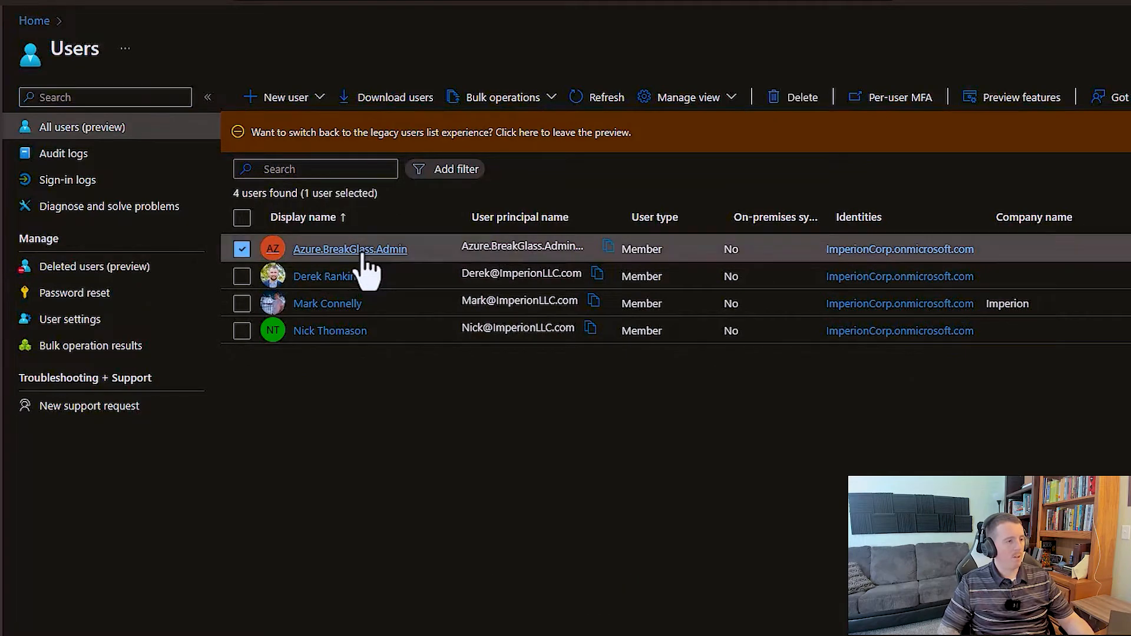
{"action": "left_click", "coordinate": [350, 249]}
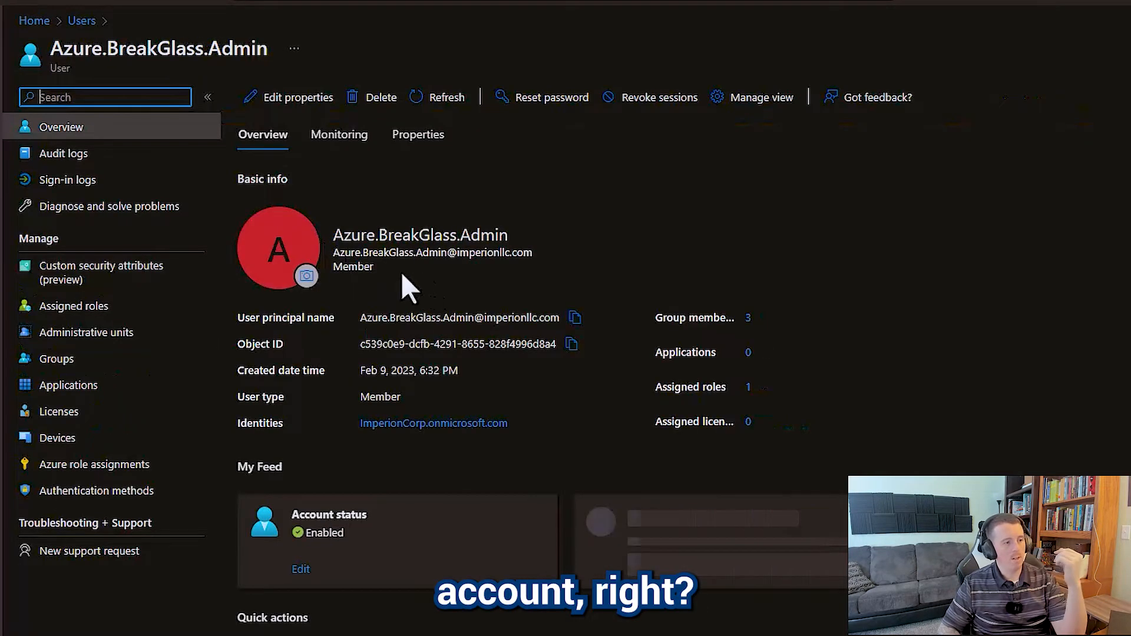
{"action": "mouse_move", "coordinate": [74, 305]}
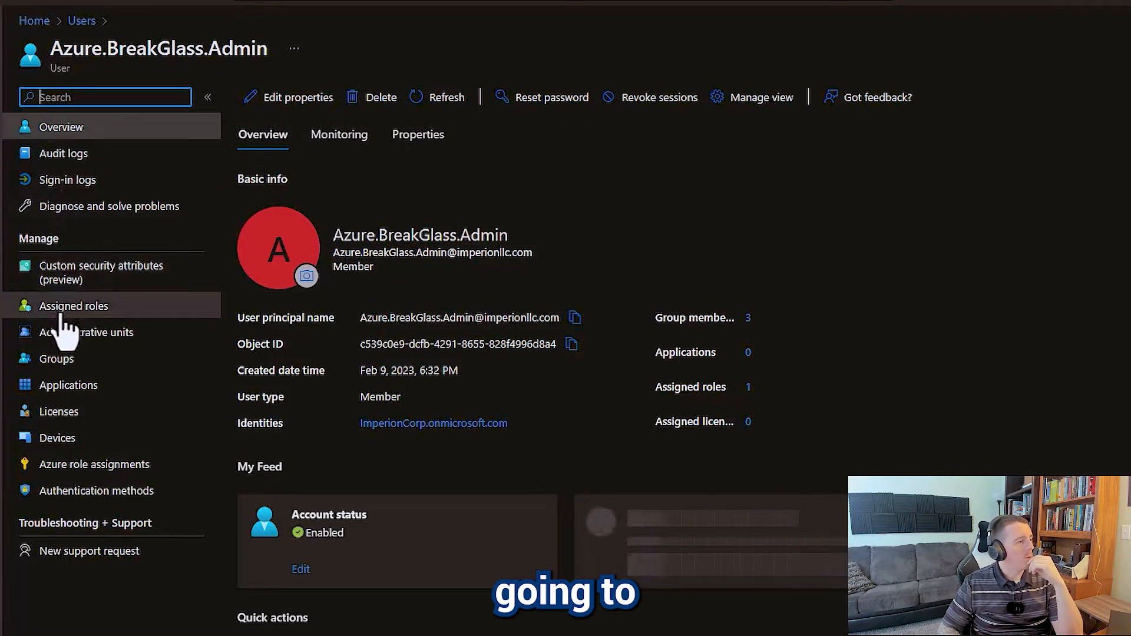
Check Azure.BreakGlass.Admin's Global Administrator role, then view its groups including MFA.Excluded
{"action": "left_click", "coordinate": [73, 305]}
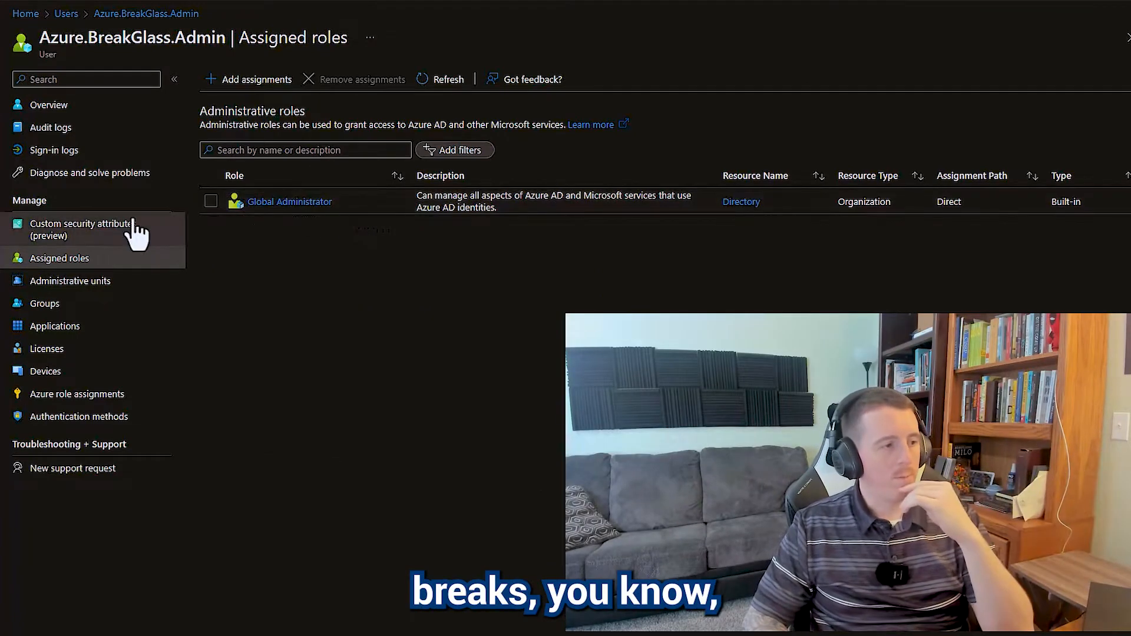
{"action": "mouse_move", "coordinate": [64, 311]}
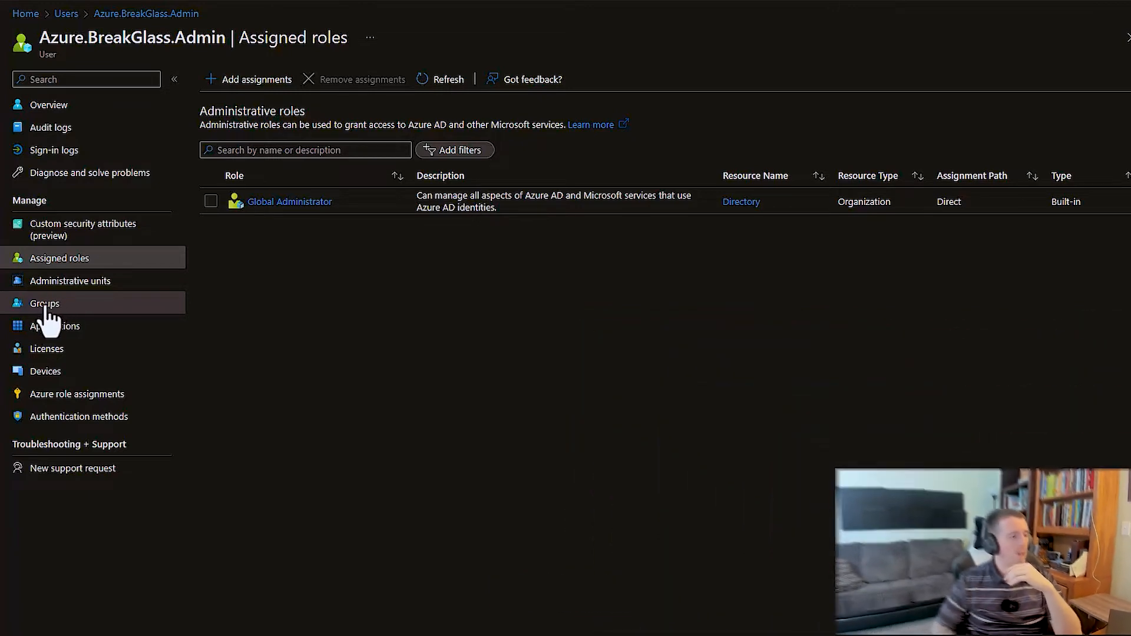
{"action": "left_click", "coordinate": [45, 303]}
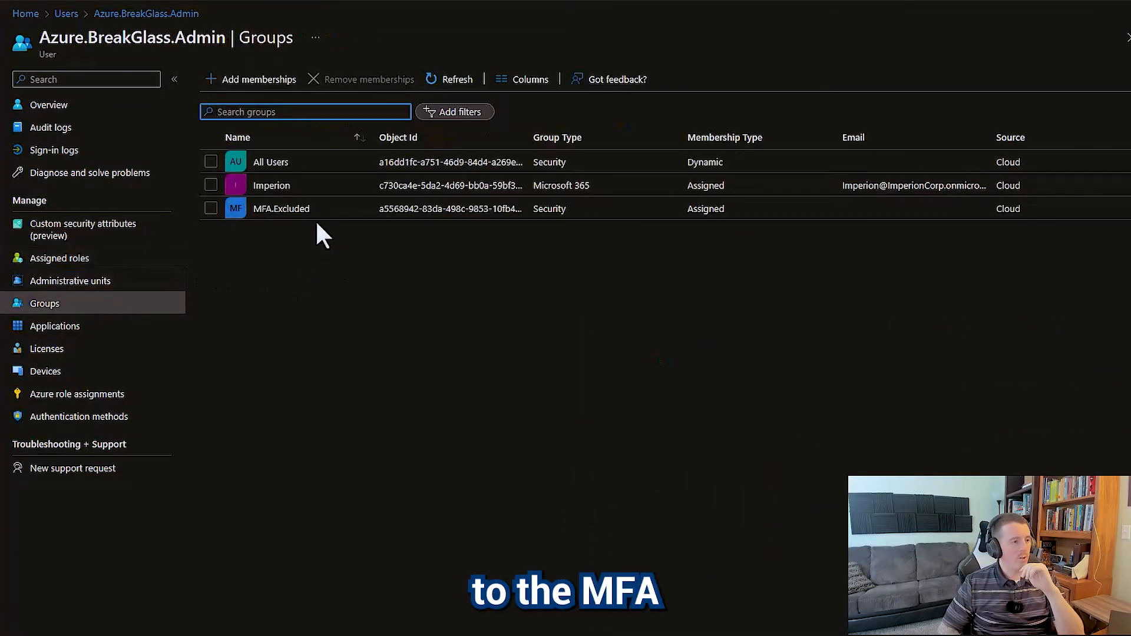
{"action": "mouse_move", "coordinate": [282, 209]}
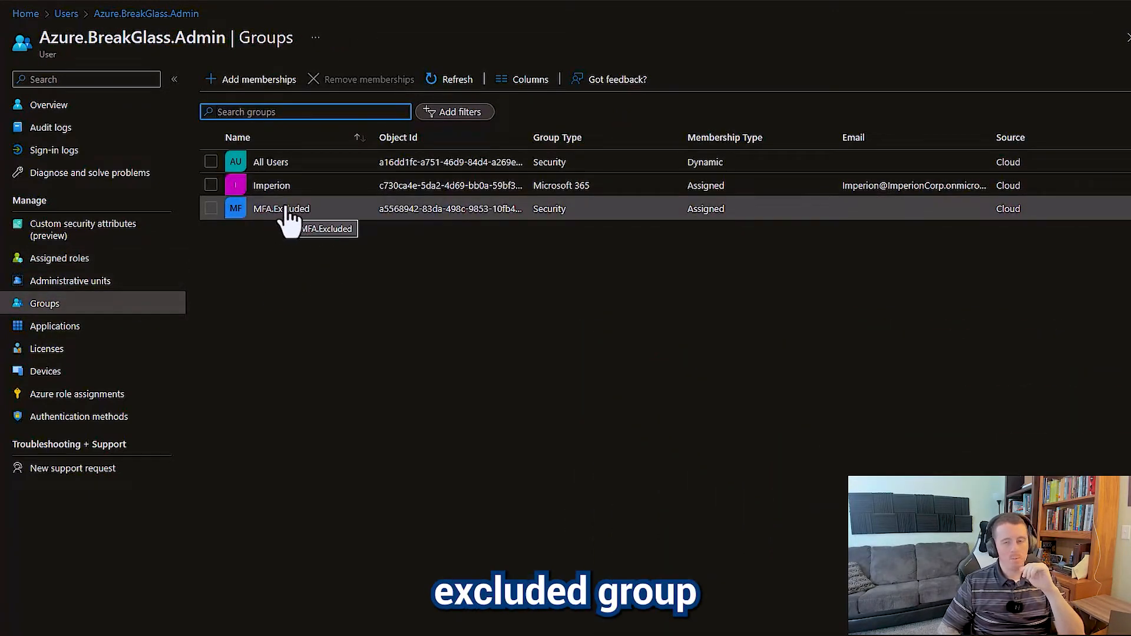